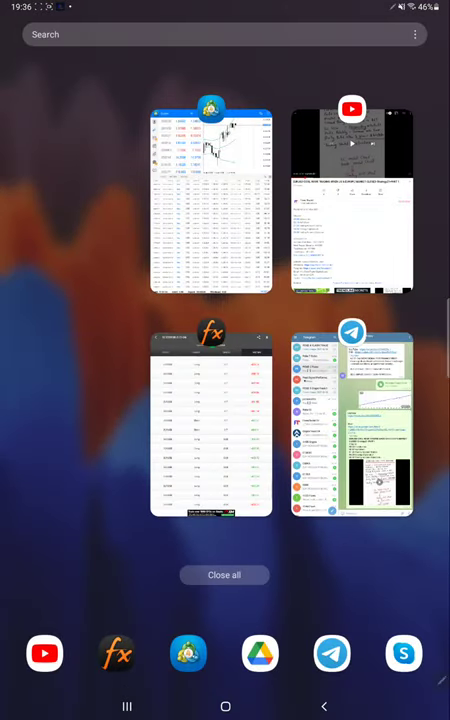
Reopen the Myfxbook account page from the recent apps overview.
{"action": "left_click", "coordinate": [208, 424]}
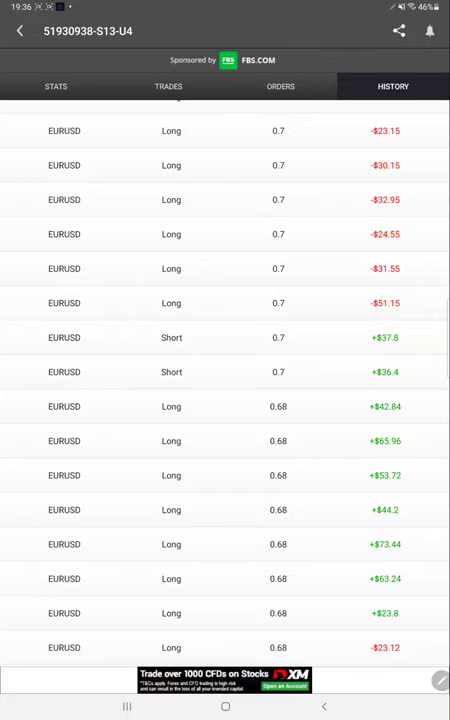
Review the stats (+91.57% gain, $19,157.36 balance), open trades and scroll through the closed trade history.
{"action": "left_click", "coordinate": [56, 86]}
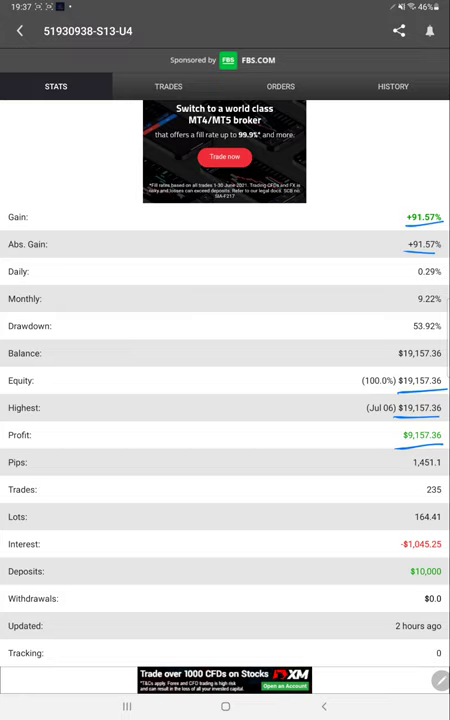
{"action": "left_click", "coordinate": [168, 86]}
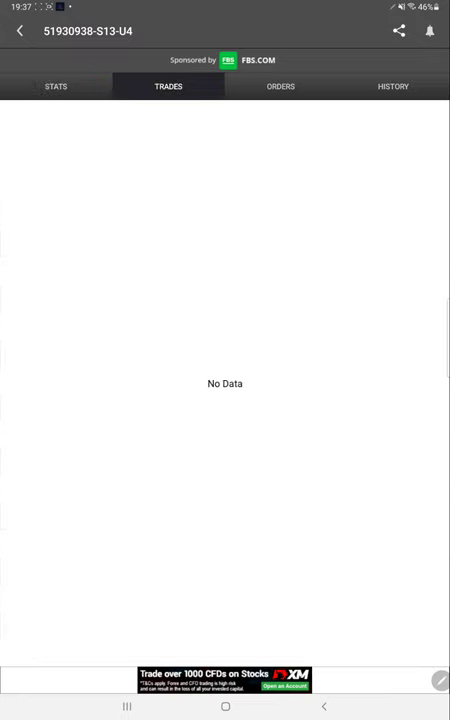
{"action": "left_click", "coordinate": [392, 86]}
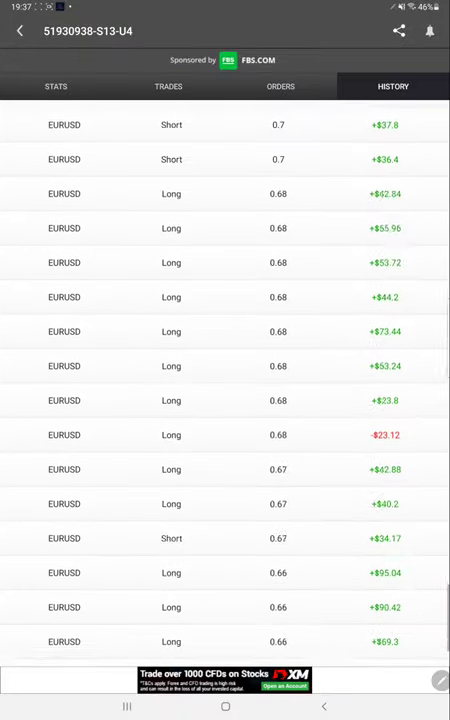
{"action": "scroll", "scroll_direction": "down", "scroll_amount": 3}
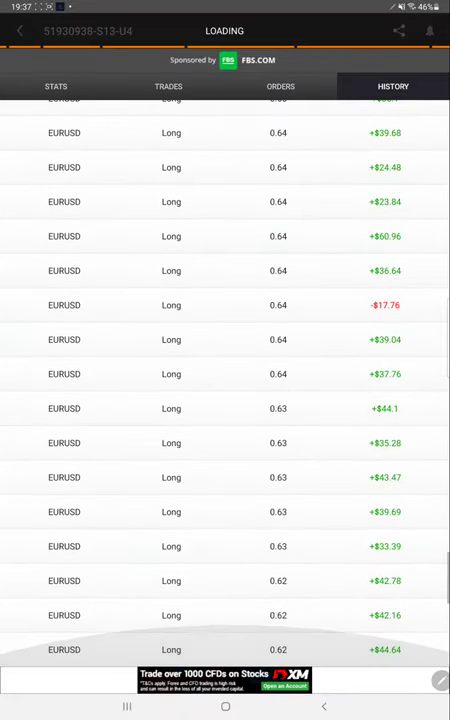
{"action": "scroll", "scroll_direction": "down", "scroll_amount": 3}
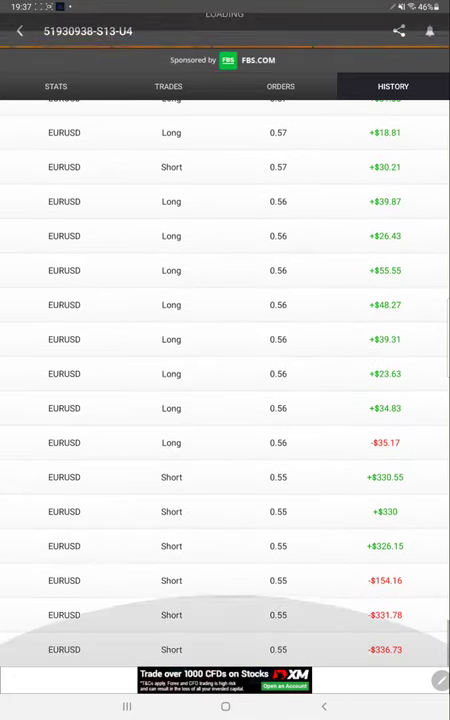
{"action": "scroll", "scroll_direction": "down", "scroll_amount": 3}
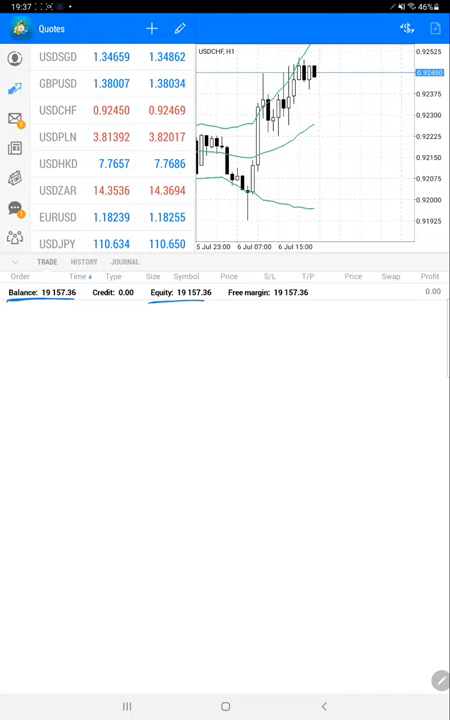
Show account history for a custom period from 01 Apr 2018 to 07 Jul 2021 and scroll the closed trades.
{"action": "left_click", "coordinate": [84, 262]}
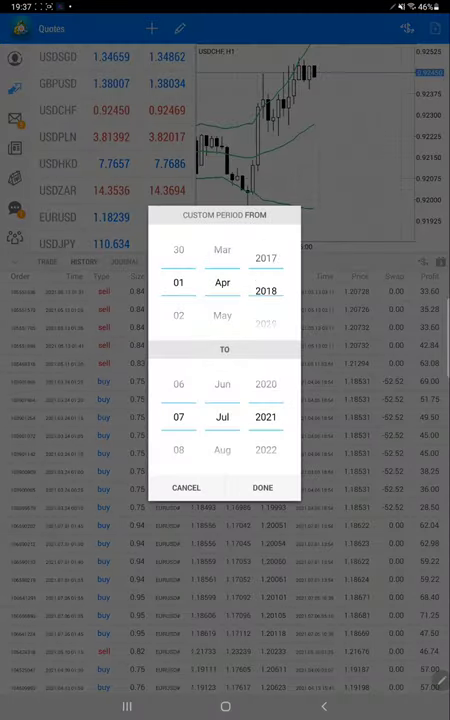
{"action": "left_click", "coordinate": [262, 488]}
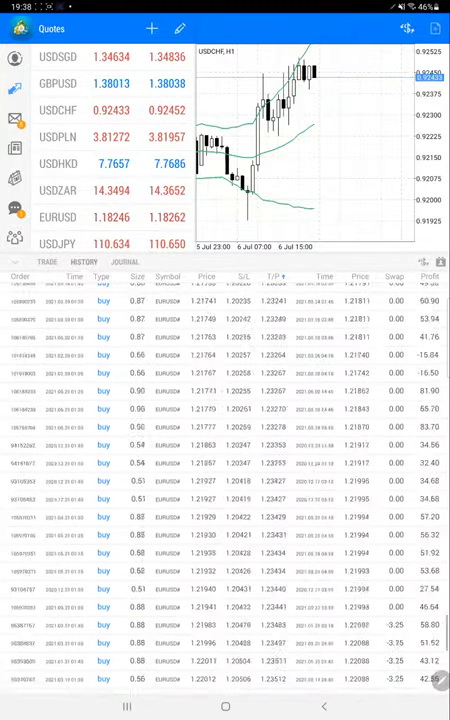
{"action": "scroll", "scroll_direction": "down", "scroll_amount": 3}
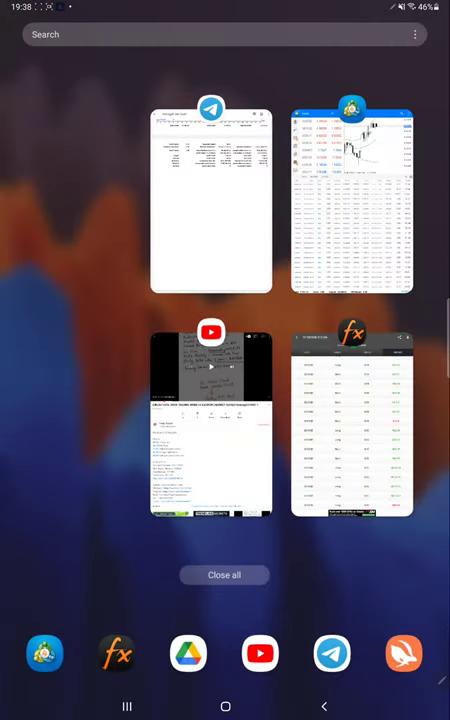
Open the Strategy21.part 2.pdf statement from recent apps.
{"action": "left_click", "coordinate": [210, 200]}
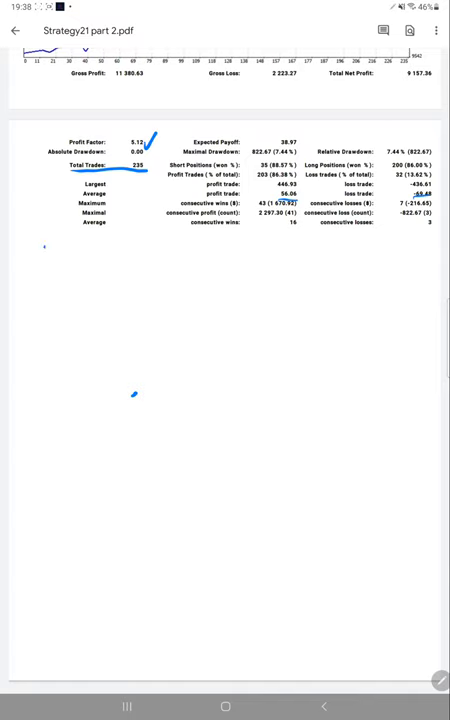
Handwrite R:R 1:0.81, B.E 55% and Acc 86% with 311 beside the ratio table.
{"action": "left_click_drag", "start_coordinate": [30, 250], "coordinate": [120, 244]}
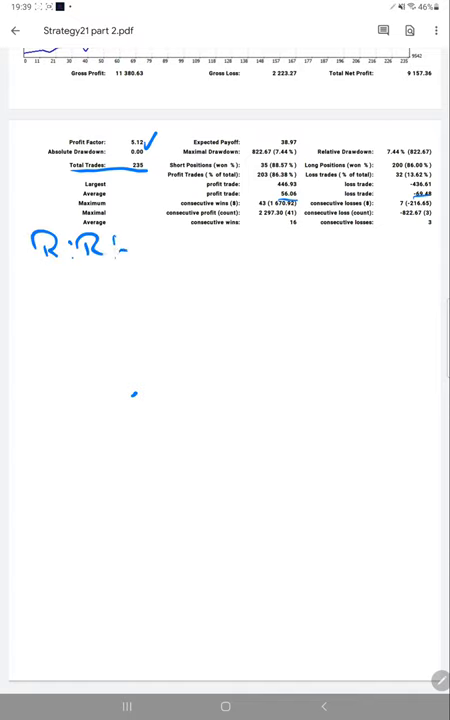
{"action": "left_click_drag", "start_coordinate": [130, 244], "coordinate": [204, 250]}
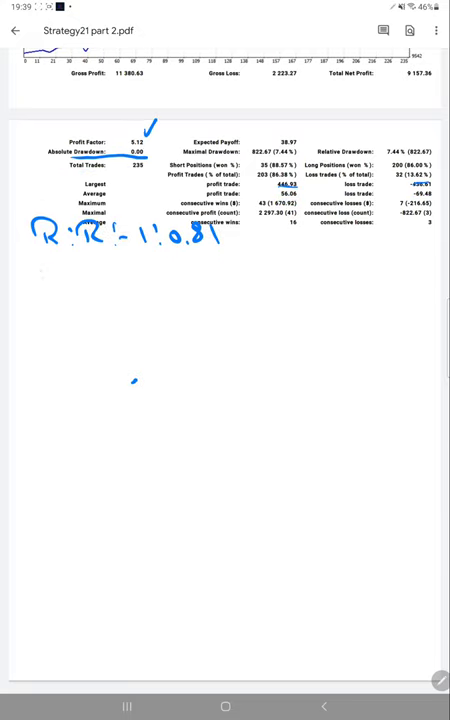
{"action": "left_click_drag", "start_coordinate": [88, 360], "coordinate": [86, 392]}
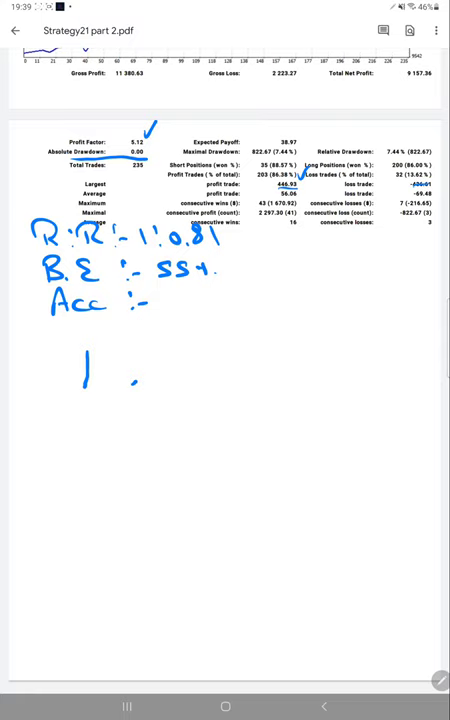
{"action": "type", "text": "86%"}
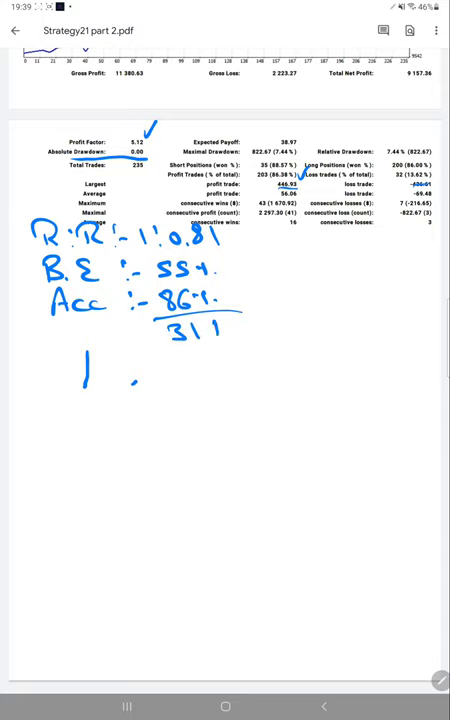
{"action": "left_click_drag", "start_coordinate": [230, 340], "coordinate": [250, 320]}
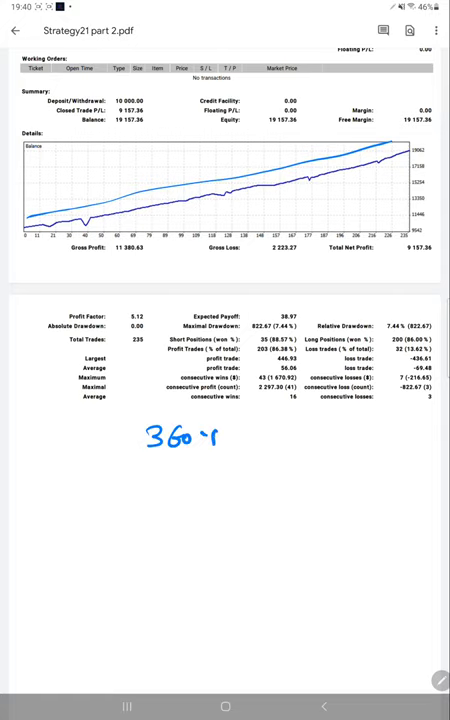
Write the '/yea' per-year suffix under the 364% return note on the summary page.
{"action": "type", "text": "/yea"}
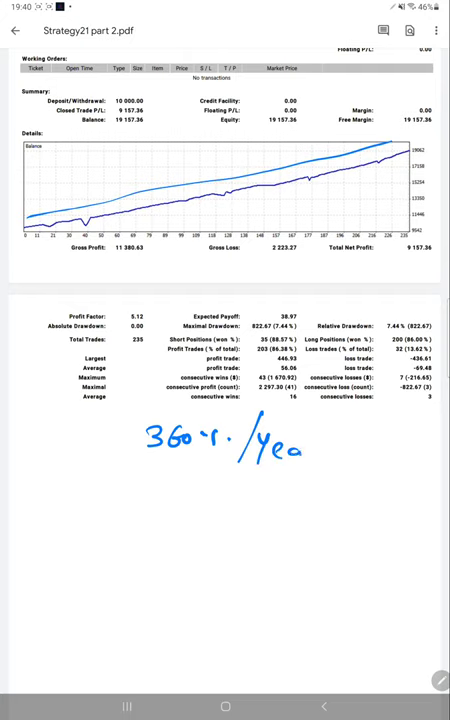